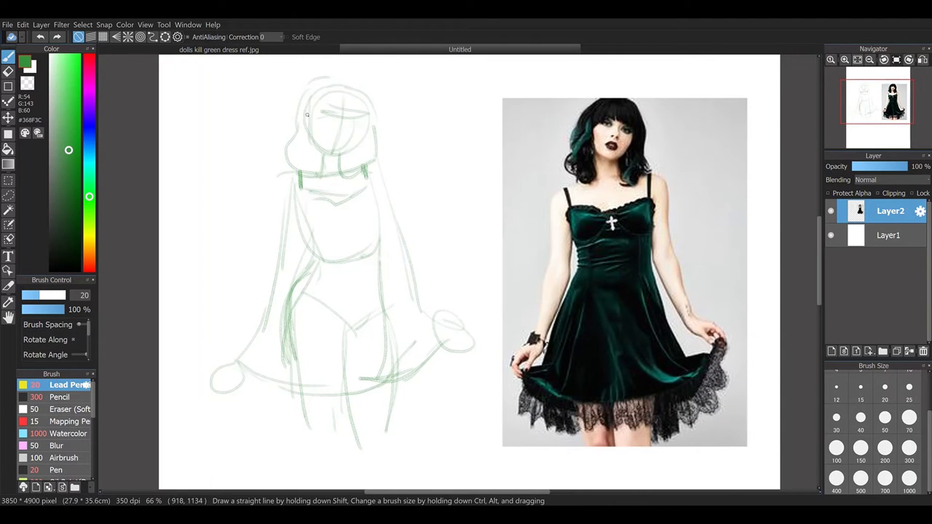
# Step: Sketch green guide lines for the head, face, eyes, loose hair strands and flared skirt on Layer2
pyautogui.moveTo(320, 128); pyautogui.dragTo(357, 131)
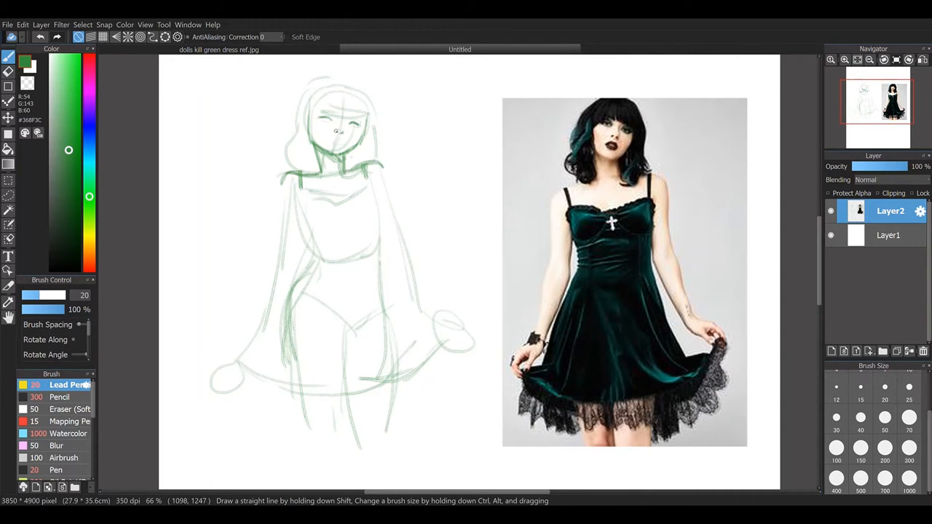
pyautogui.moveTo(332, 128); pyautogui.dragTo(338, 146)
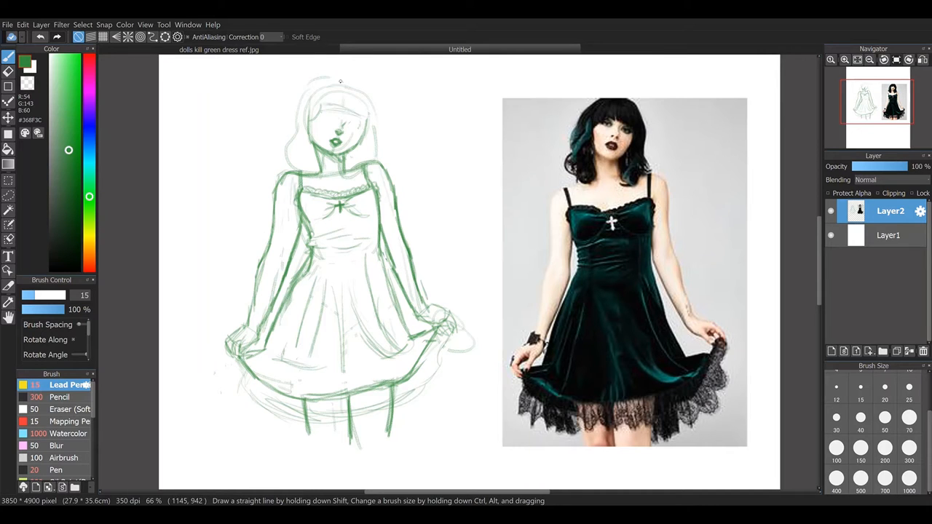
pyautogui.moveTo(292, 109); pyautogui.dragTo(320, 175)
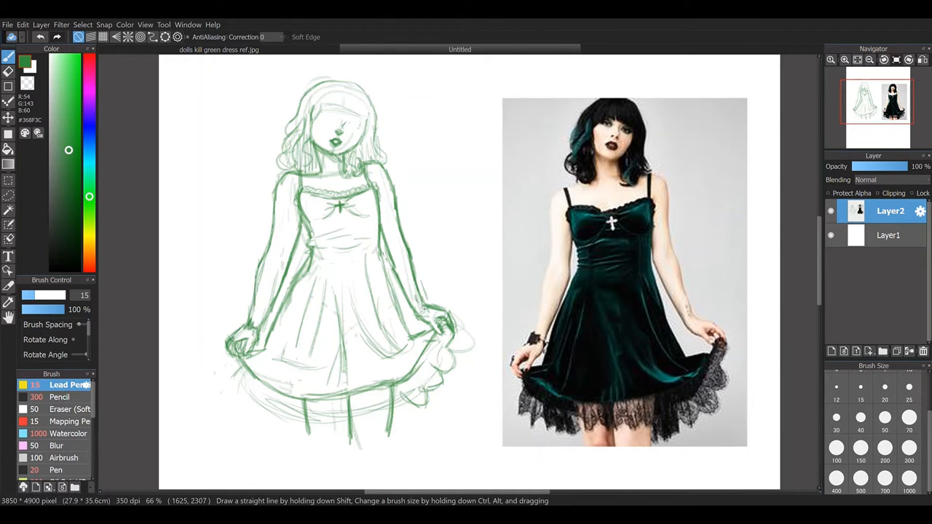
pyautogui.moveTo(320, 117); pyautogui.dragTo(349, 129)
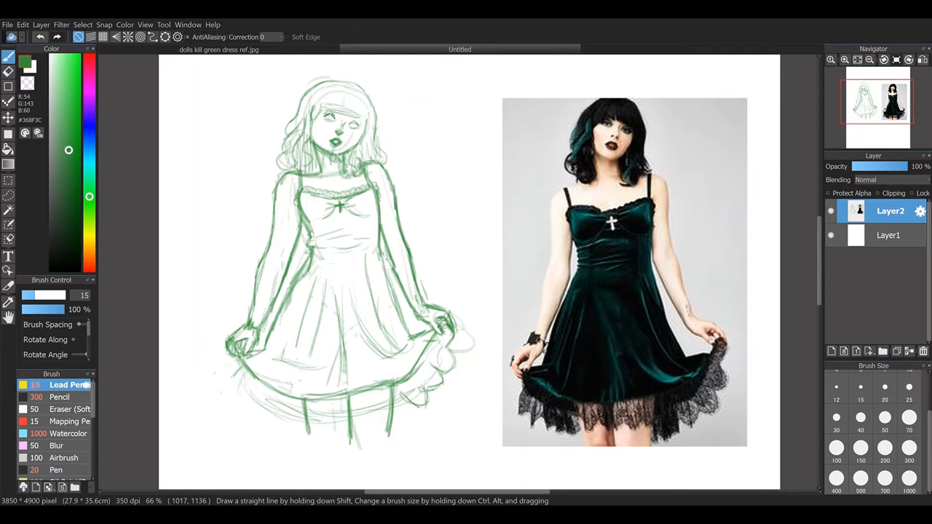
pyautogui.moveTo(332, 99); pyautogui.dragTo(346, 116)
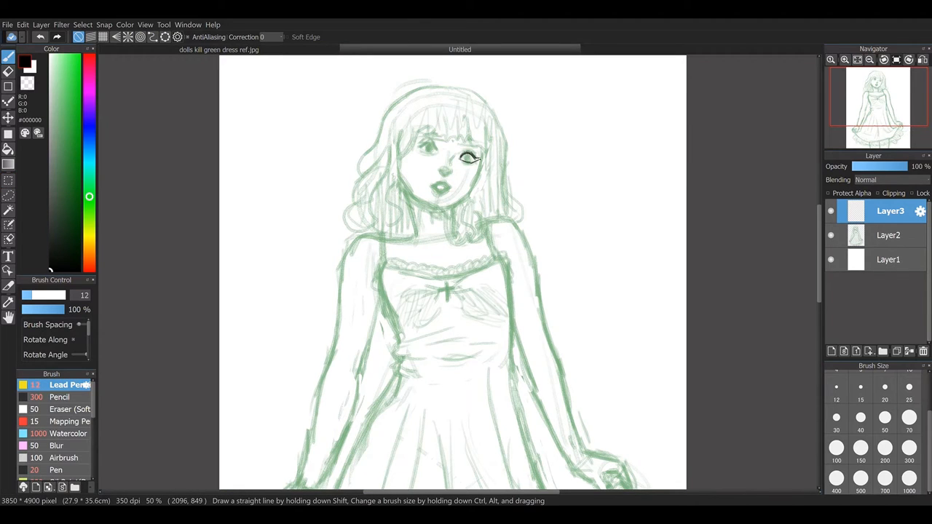
# Step: Draw a tighter green sketch of the wavy hair and face over the faded rough
pyautogui.moveTo(415, 146); pyautogui.dragTo(444, 153)
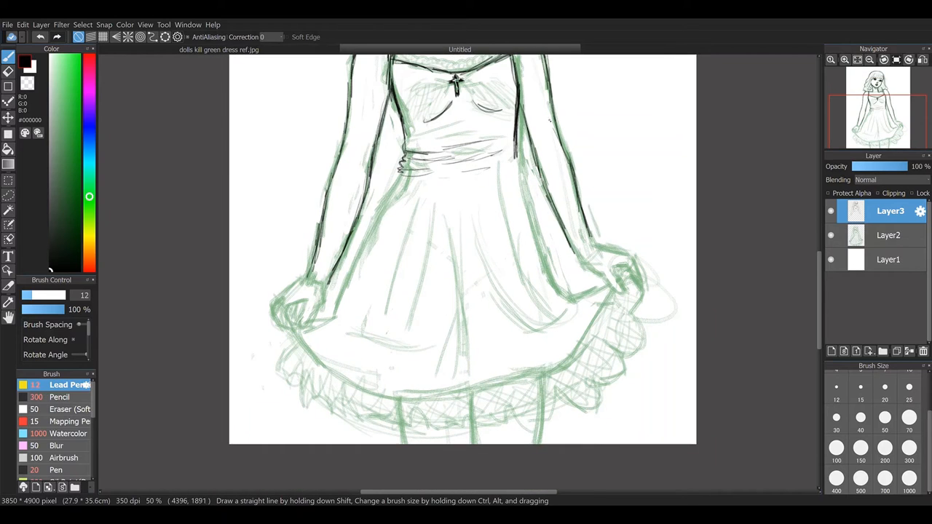
pyautogui.scroll(-3)
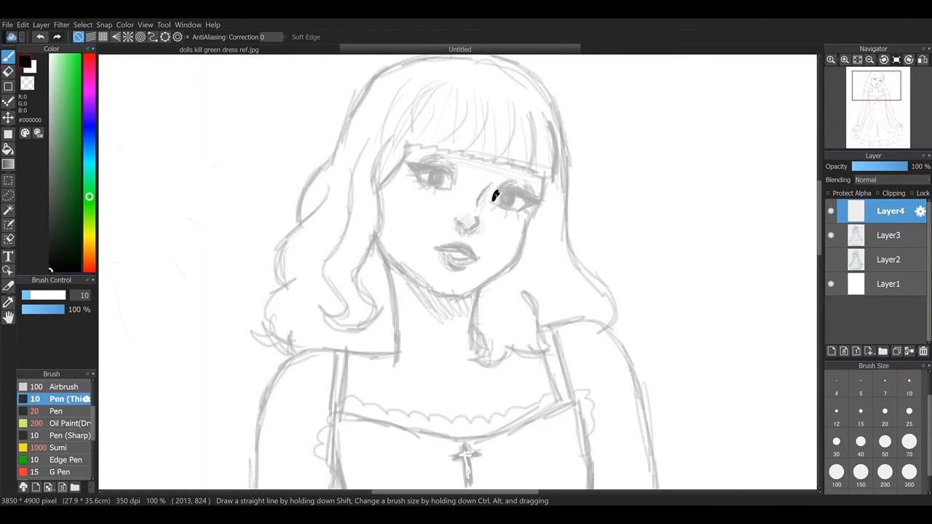
# Step: Ink the lash lines and eyelid curves of both eyes in black on Layer4
pyautogui.moveTo(495, 204); pyautogui.dragTo(521, 193)
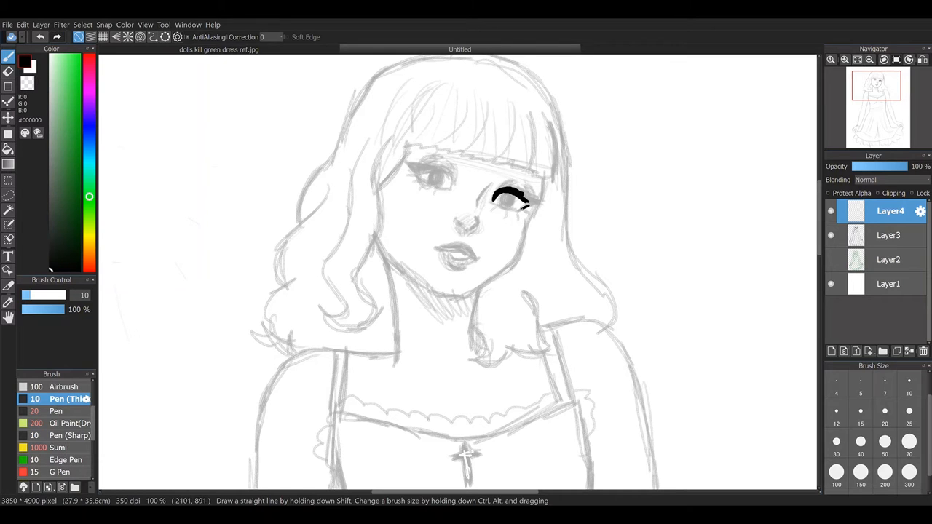
pyautogui.moveTo(524, 196); pyautogui.dragTo(541, 201)
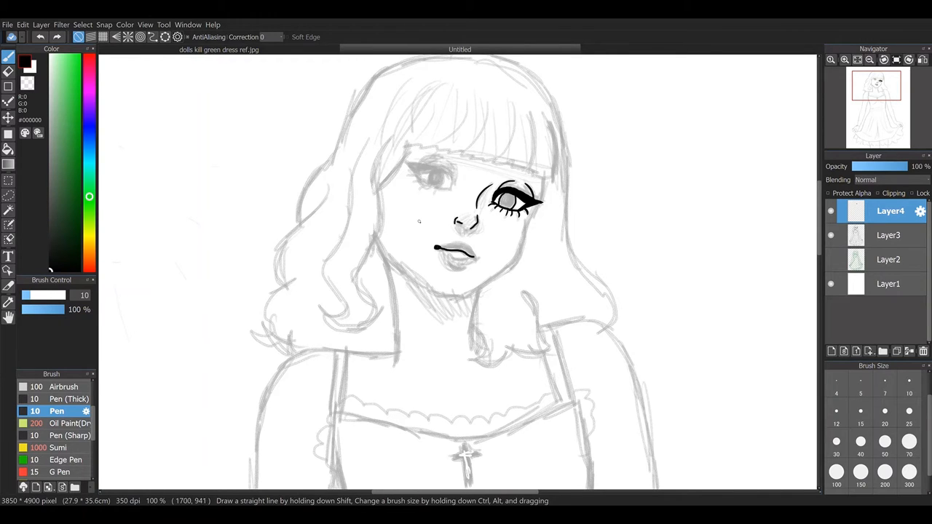
pyautogui.moveTo(408, 172); pyautogui.dragTo(451, 177)
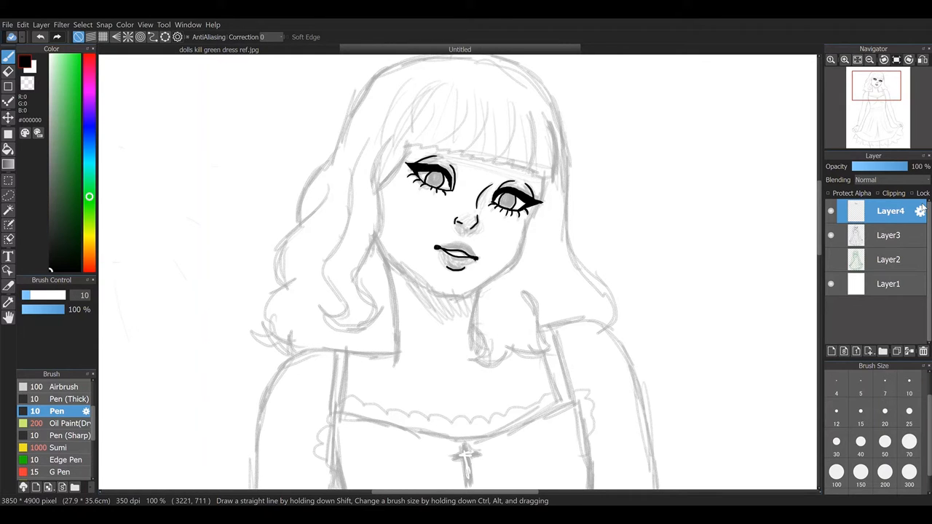
# Step: Switch Pen brushes and ink the wavy hair outline down the left side of the face
pyautogui.click(58, 399)
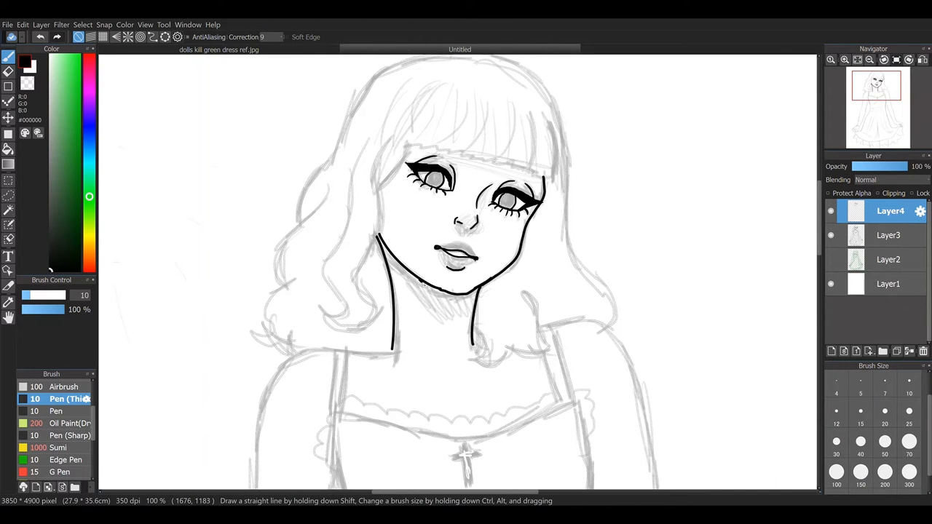
pyautogui.click(55, 411)
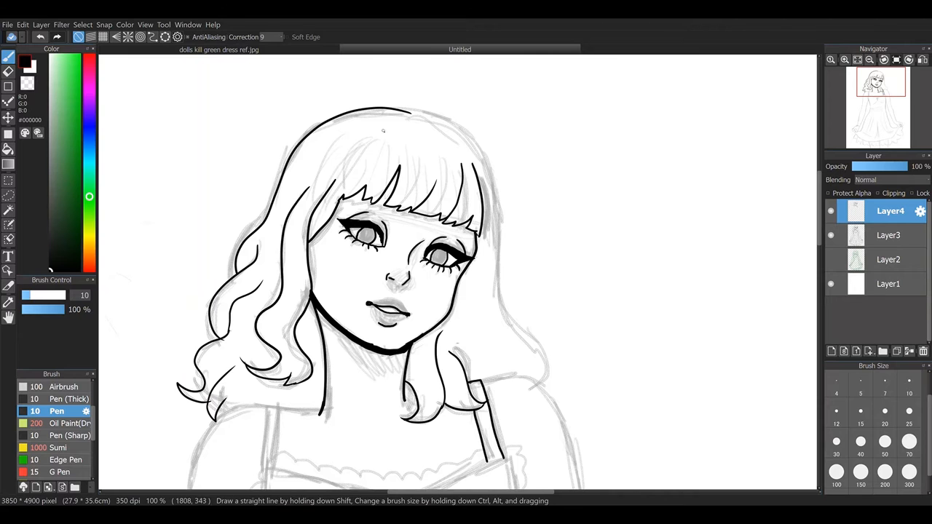
pyautogui.moveTo(521, 197); pyautogui.dragTo(565, 262)
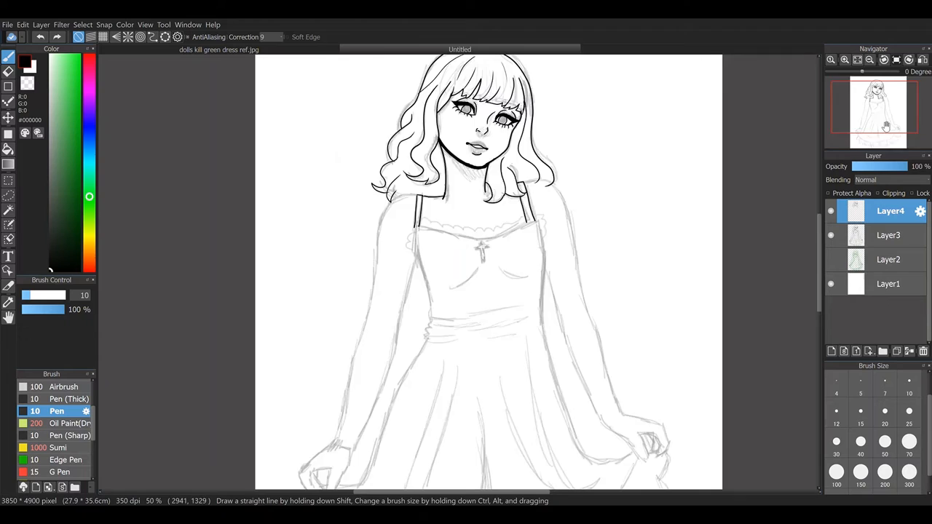
pyautogui.scroll(-3)
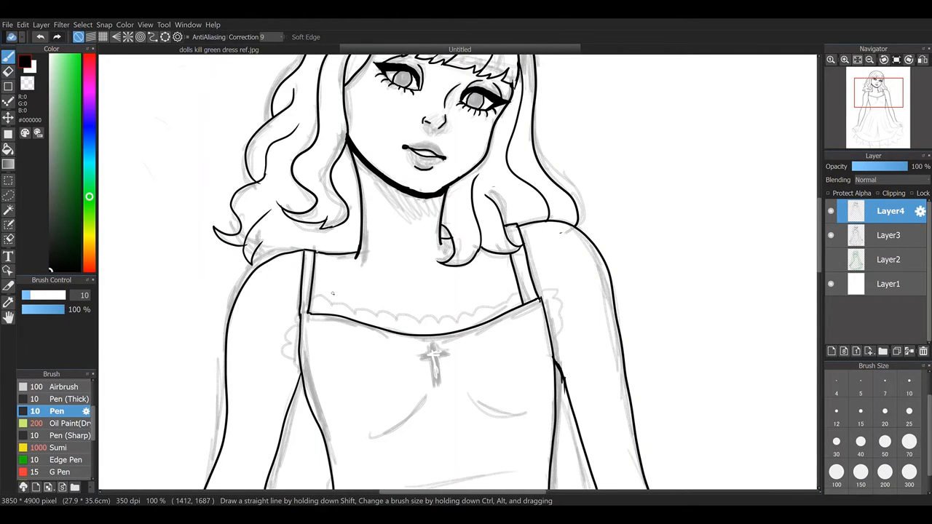
pyautogui.scroll(-3)
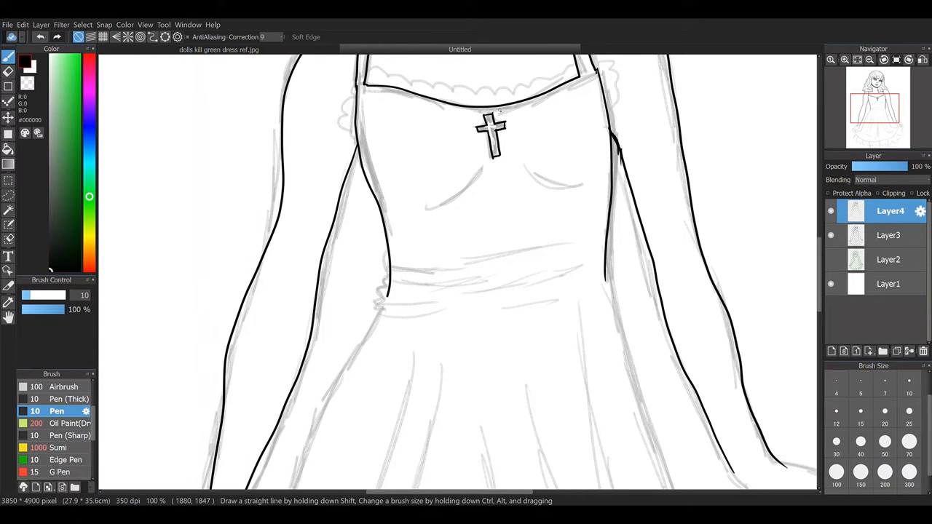
pyautogui.scroll(-3)
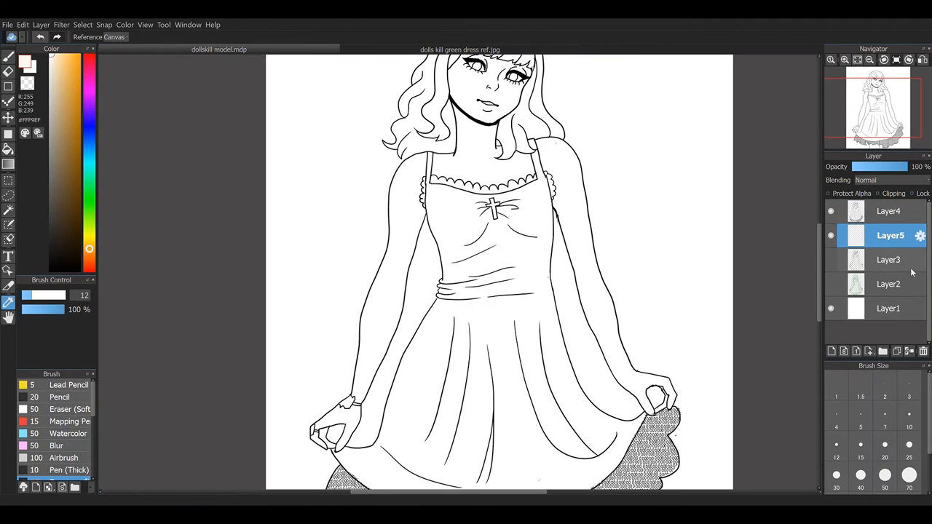
# Step: Add Layer5 beneath the finished line art for flat colouring
pyautogui.click(460, 49)
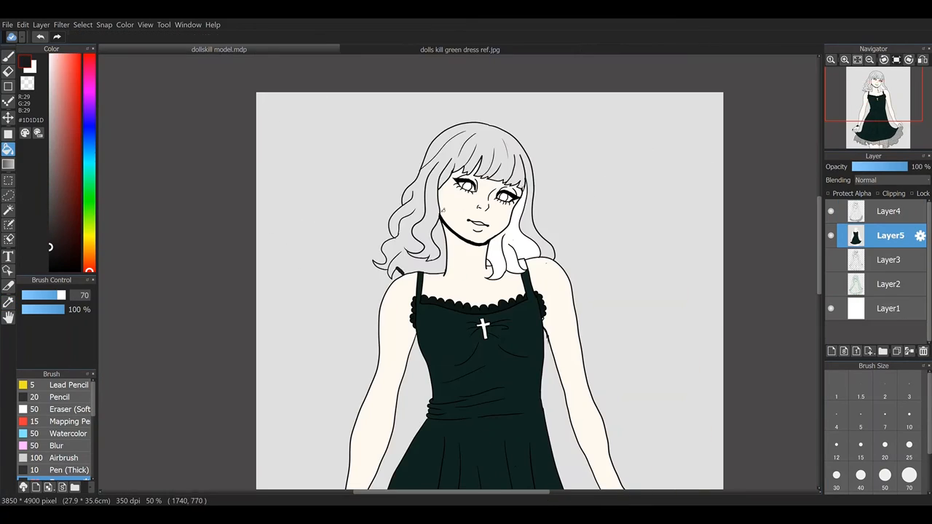
# Step: Bucket-fill pale skin and dark green dress flats, then shade the velvet skirt folds with Watercolor and Airbrush
pyautogui.click(461, 50)
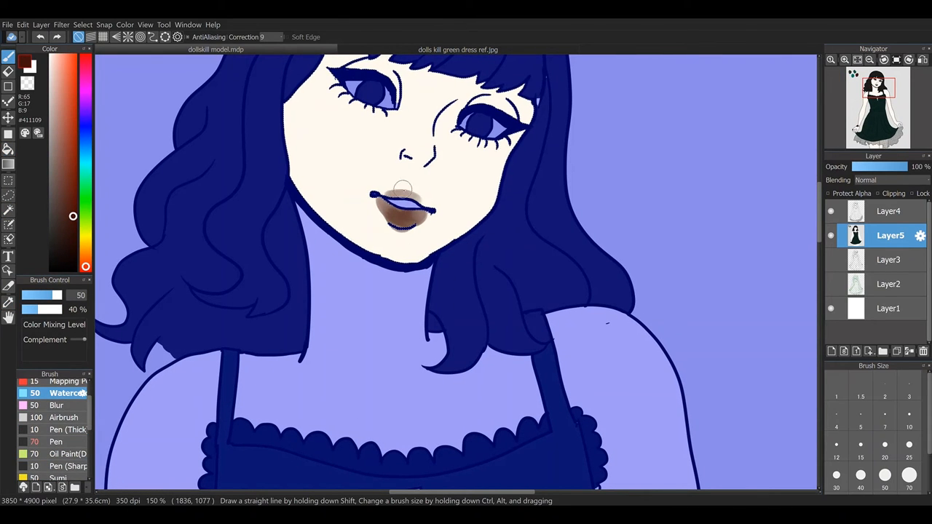
pyautogui.click(59, 416)
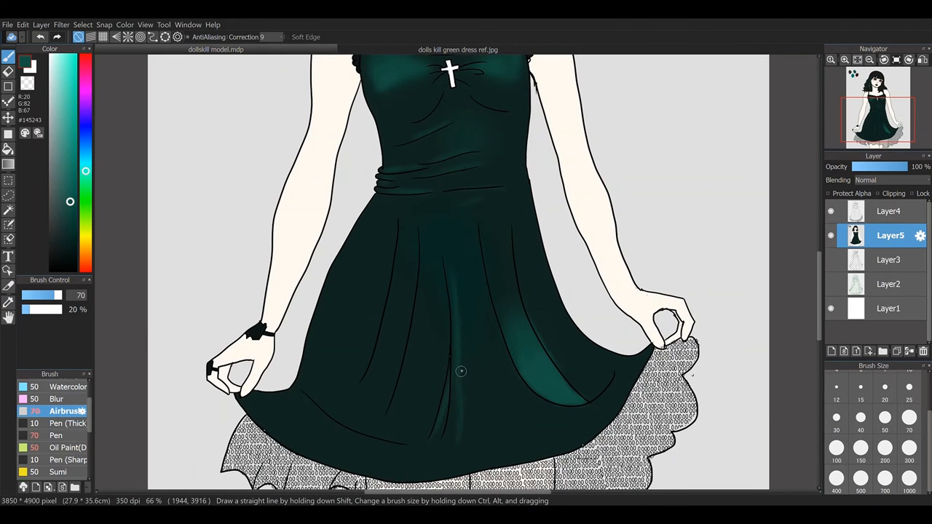
pyautogui.click(457, 50)
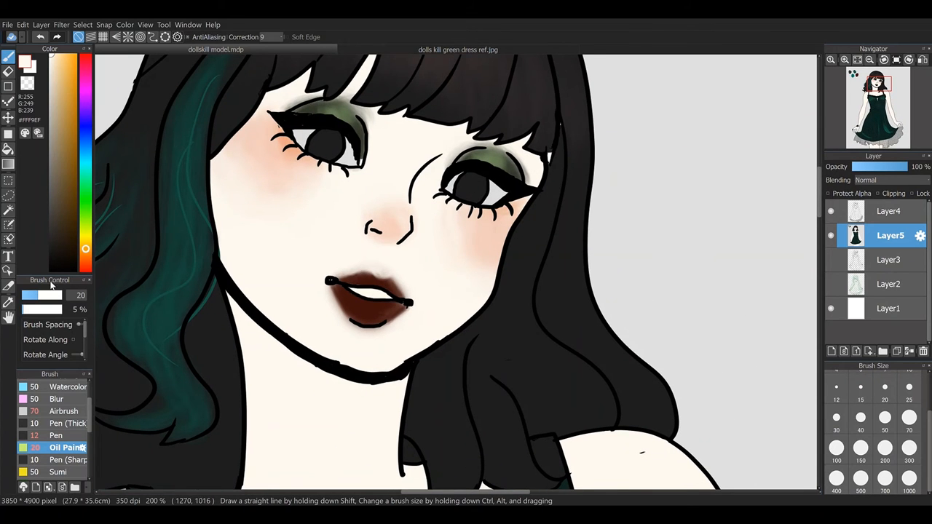
# Step: Paint the hair black with a teal streak using Oil Paint and add eyeshadow, blush and dark lips
pyautogui.click(55, 434)
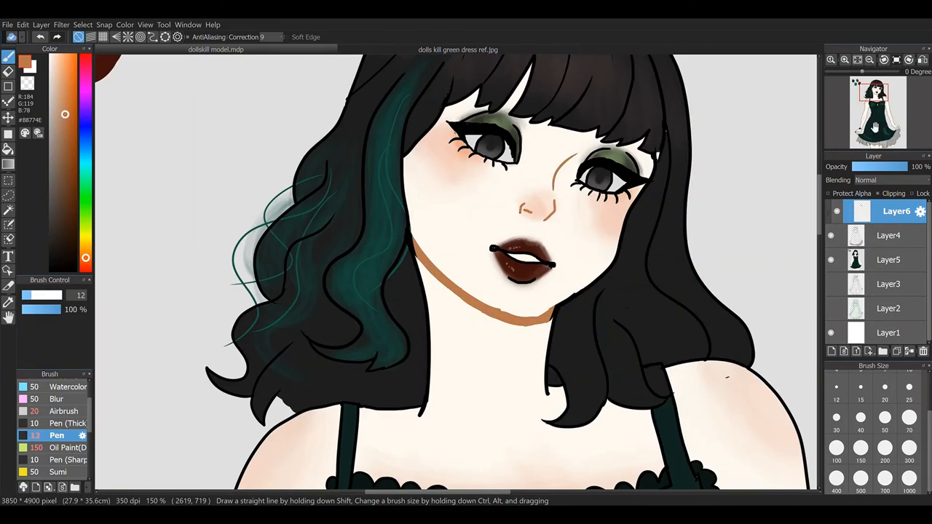
pyautogui.scroll(-3)
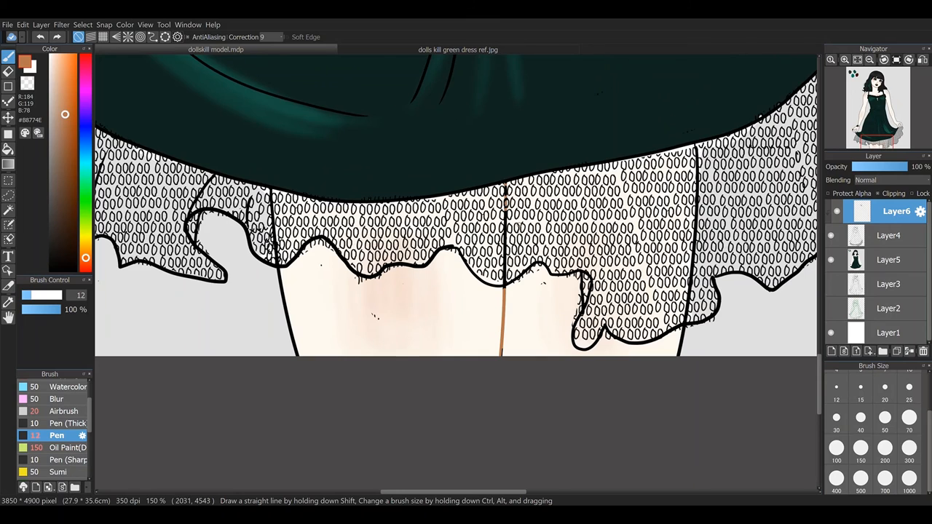